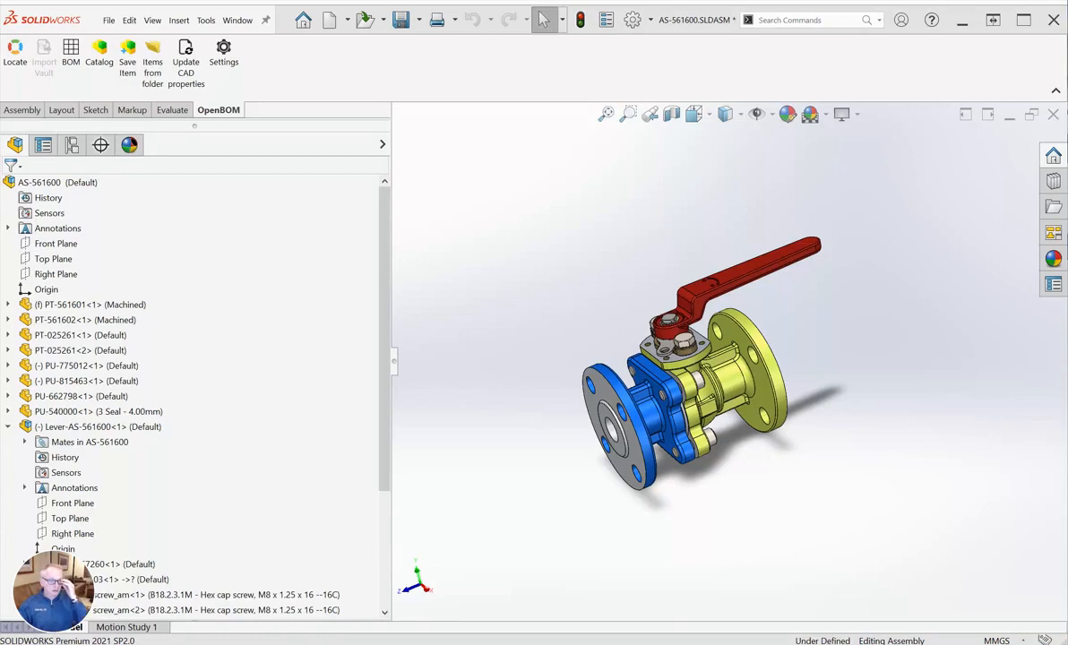
mouse_move(439, 254)
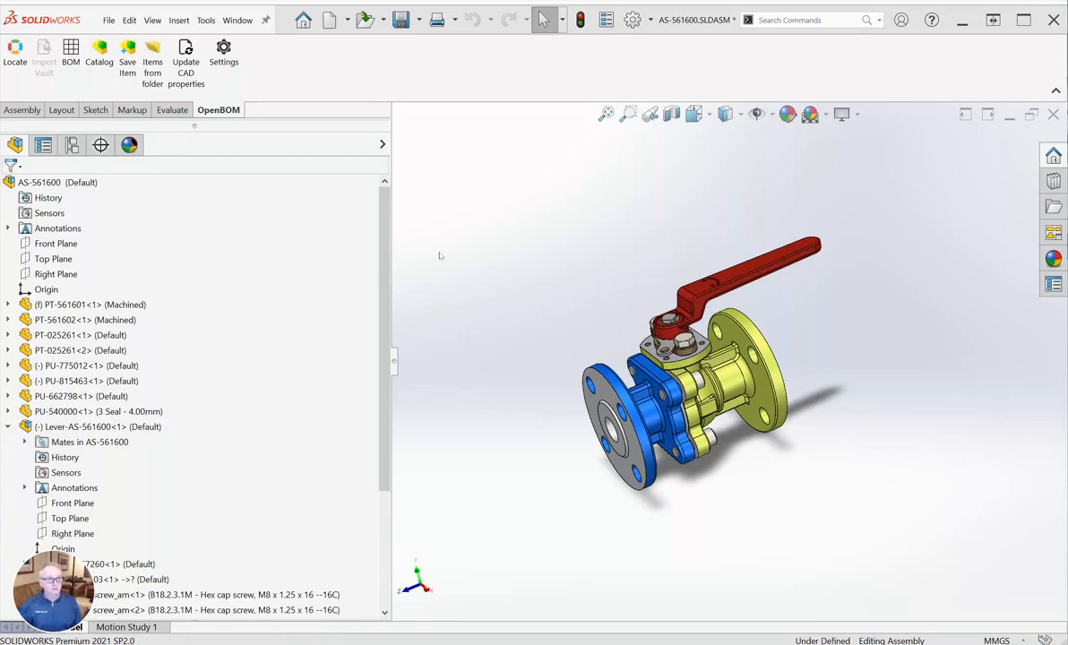
mouse_move(303, 143)
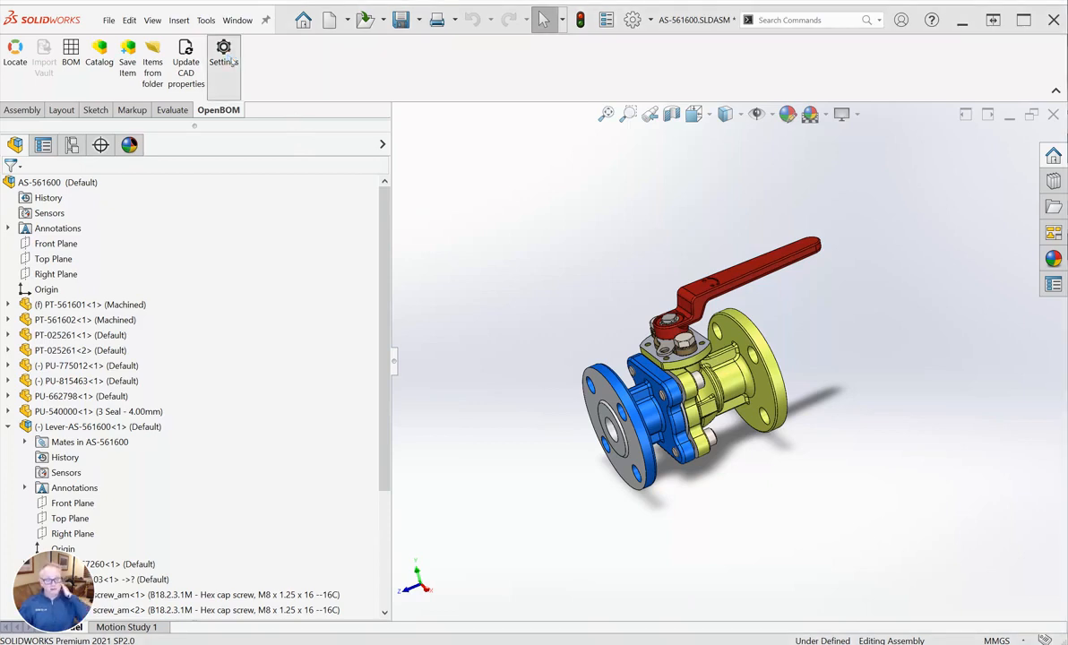
Bring up the OpenBOM Settings dialog from the OpenBOM tab
click(222, 57)
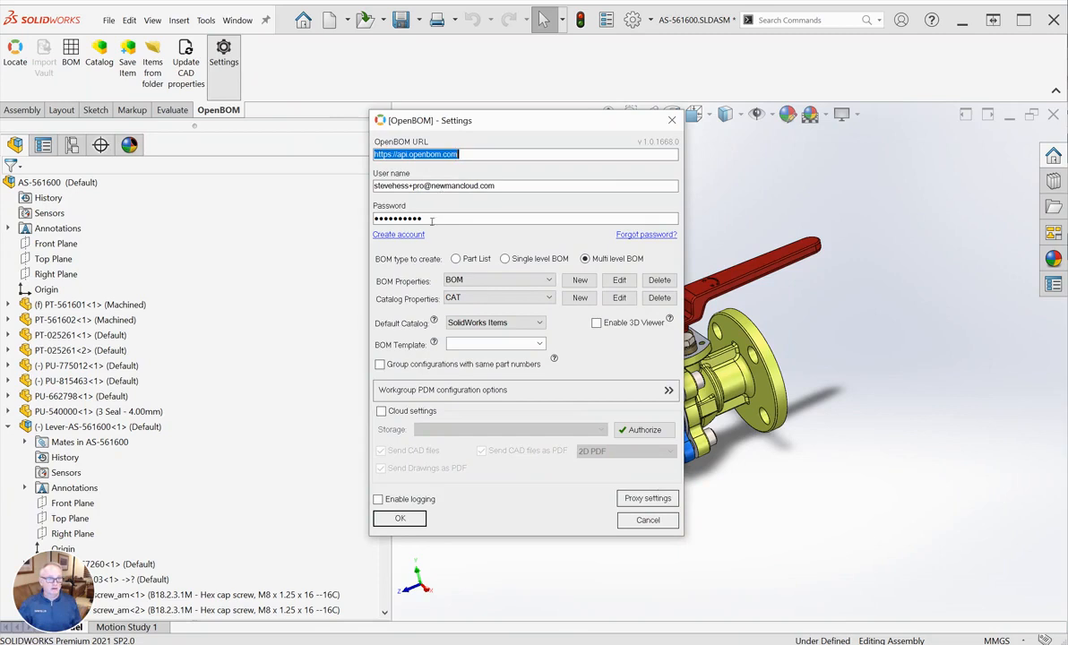
mouse_move(494, 220)
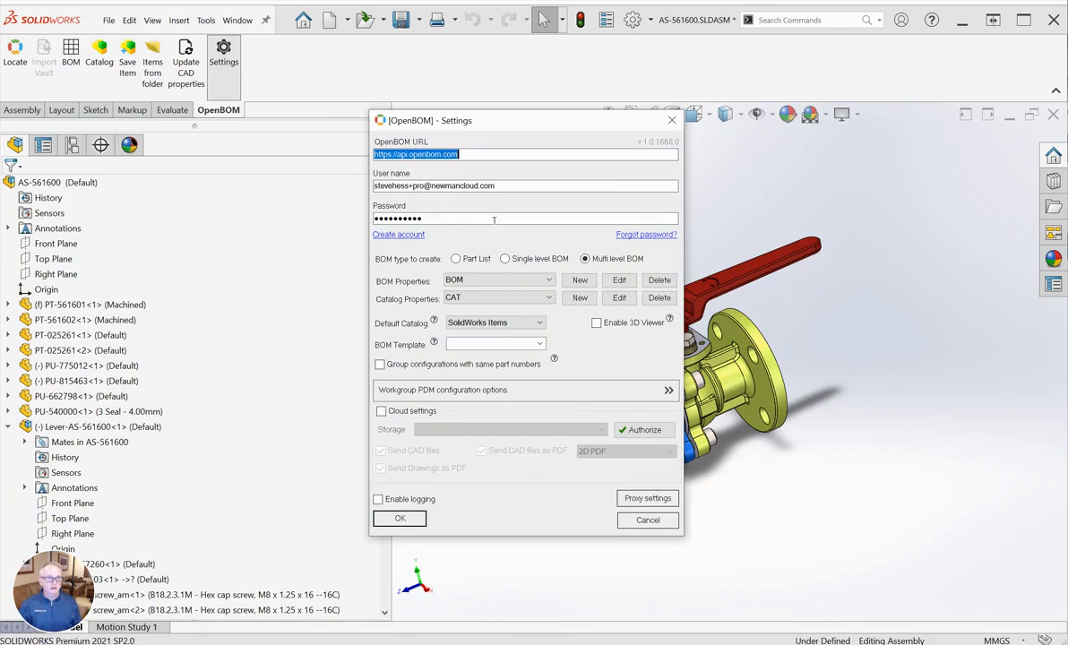
mouse_move(609, 258)
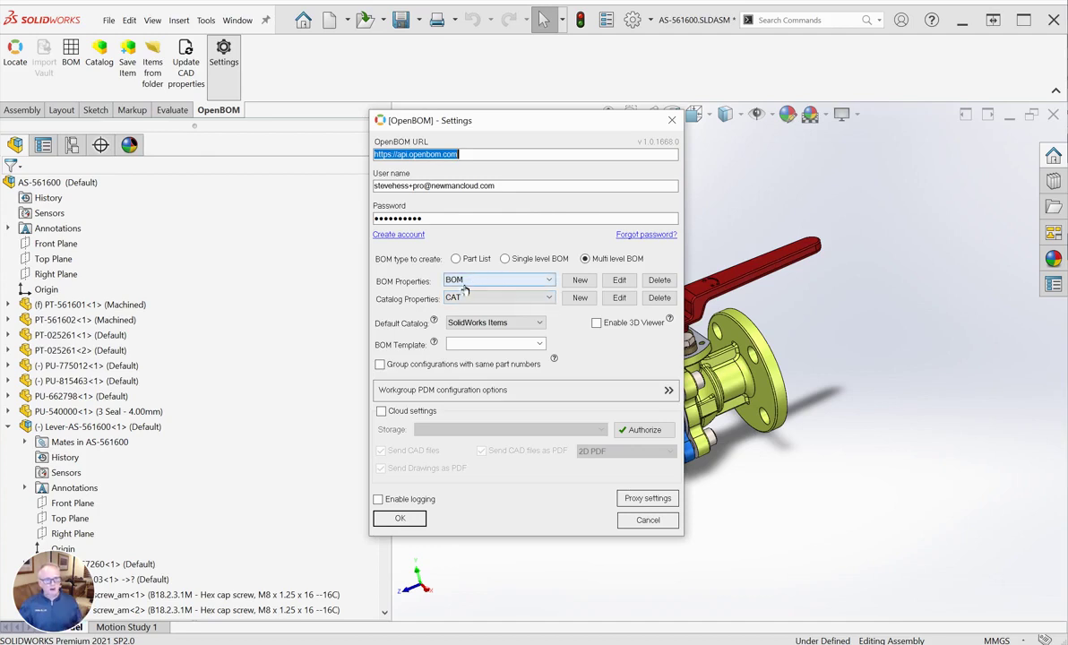
mouse_move(620, 279)
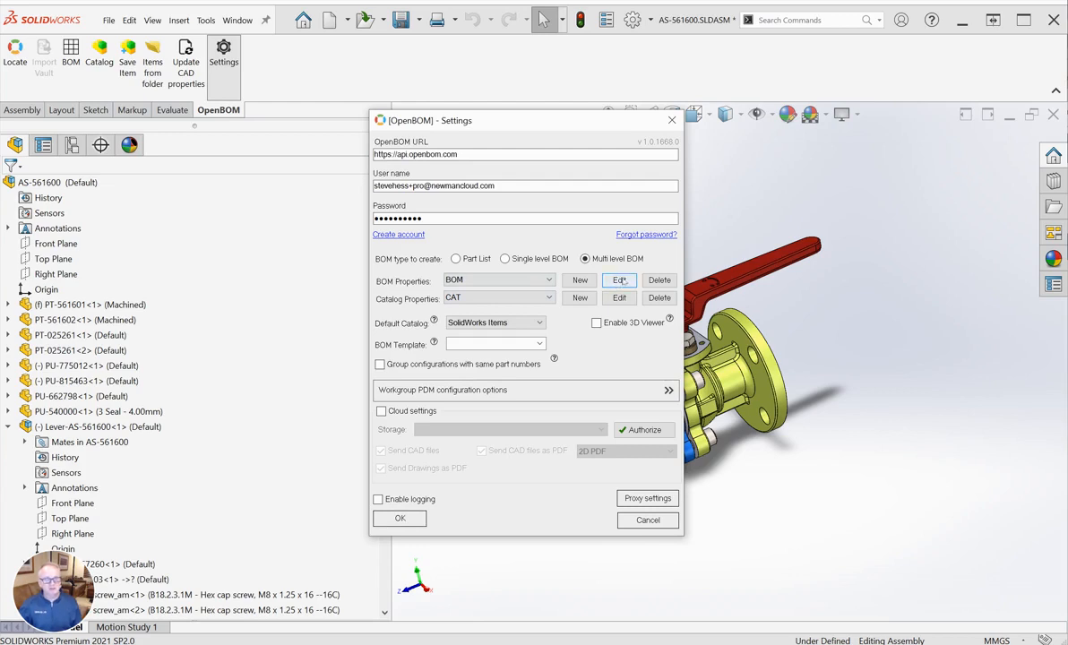
click(620, 280)
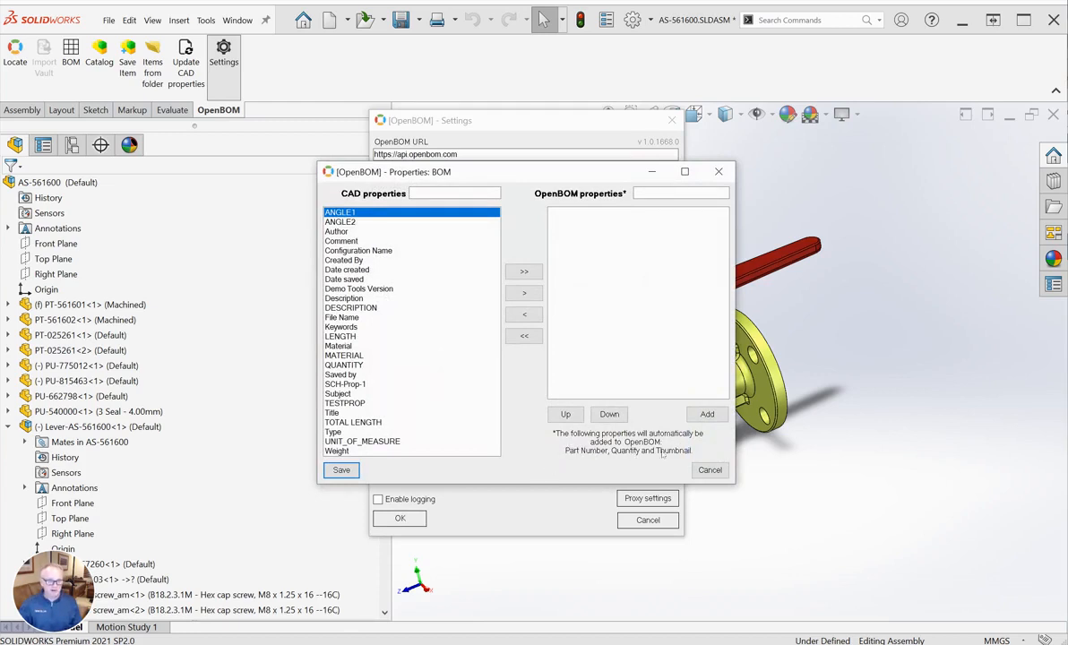
mouse_move(484, 397)
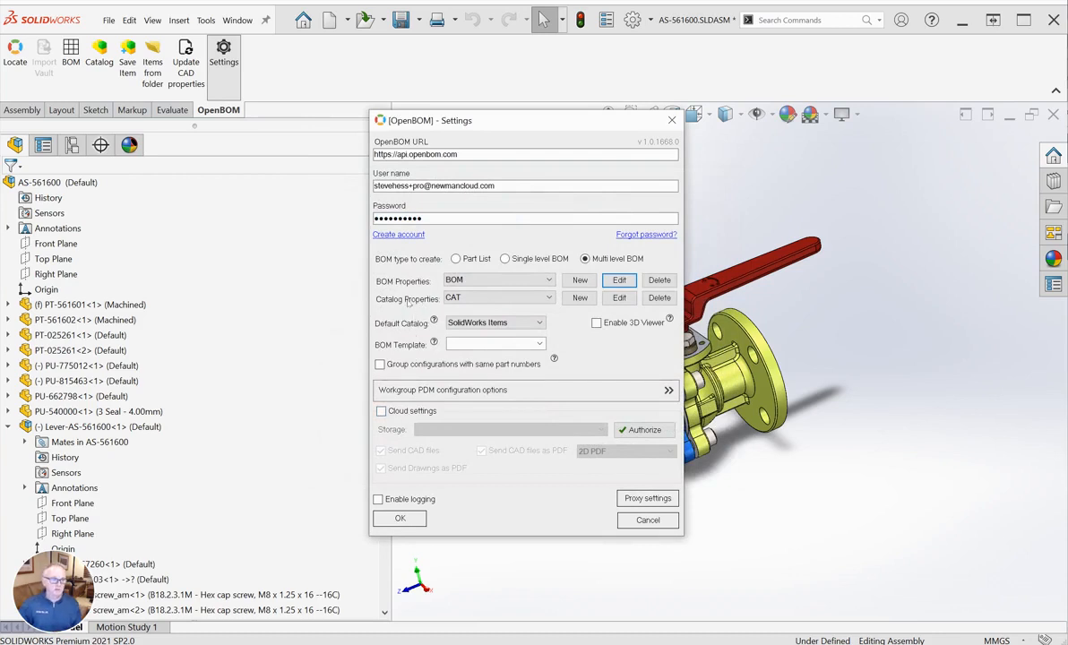
mouse_move(591, 311)
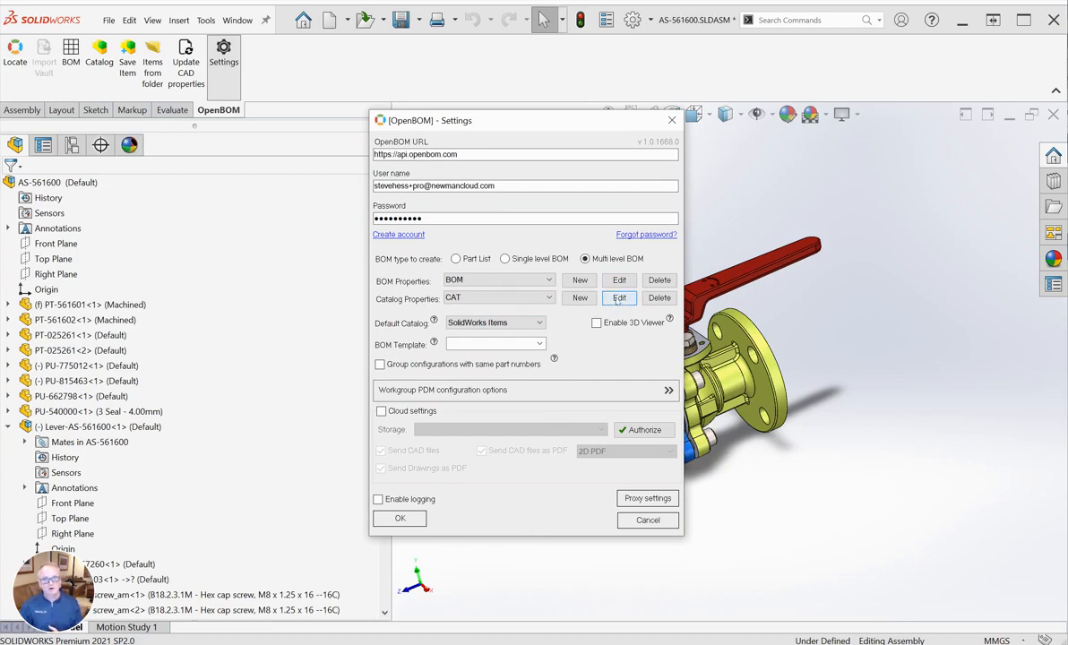
Review and save the catalog property mapping: Configuration Name, Description, Material, Created By
click(620, 298)
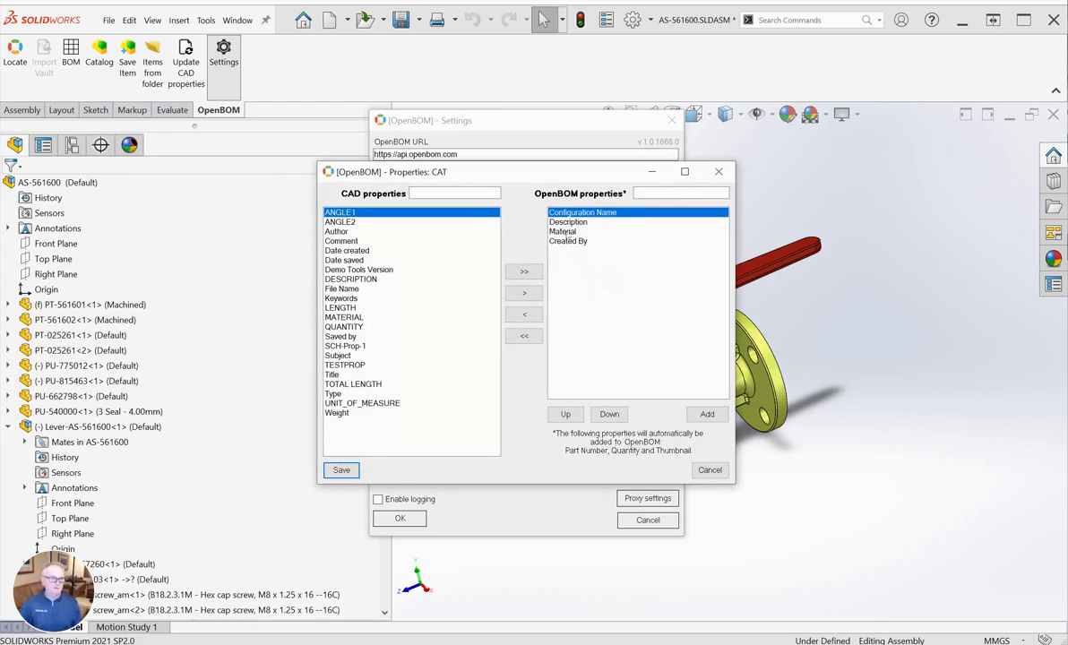
mouse_move(600, 247)
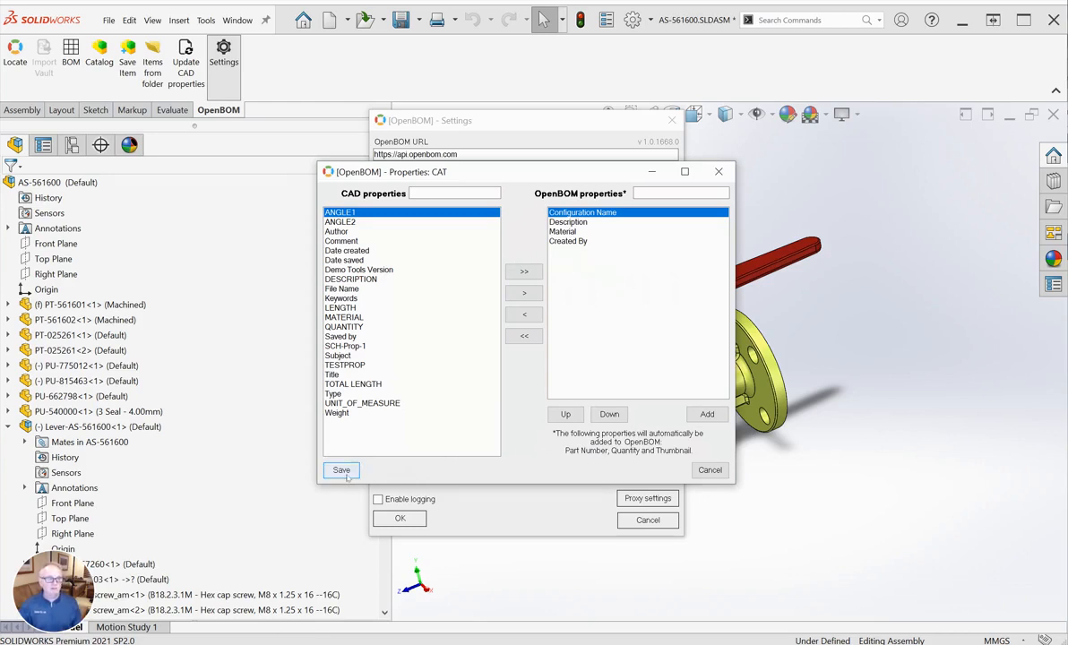
click(341, 469)
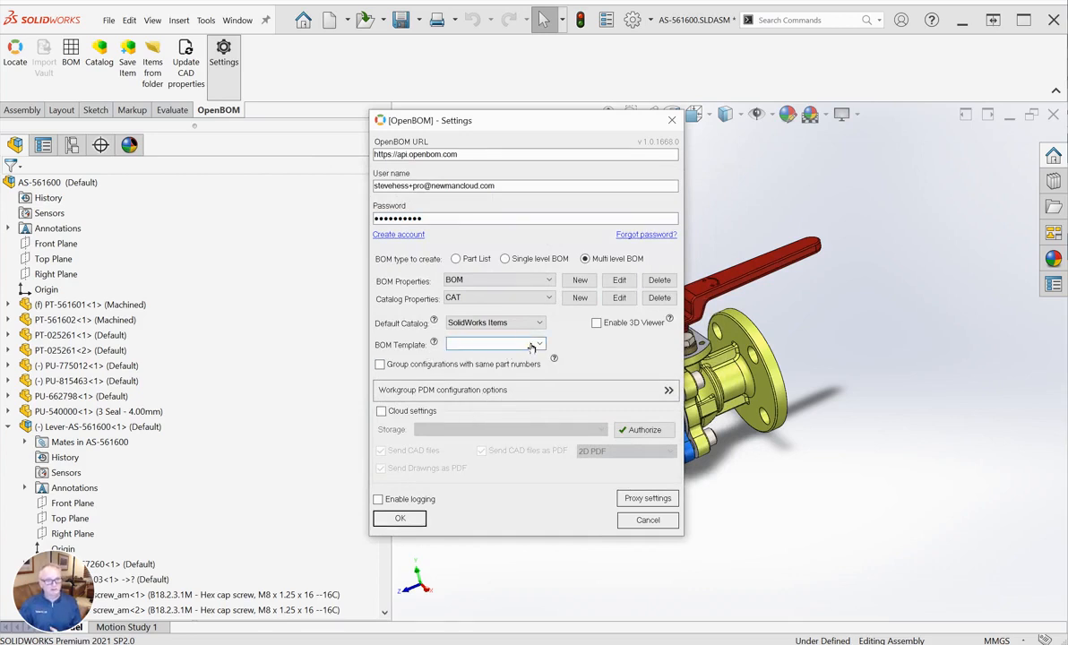
click(538, 344)
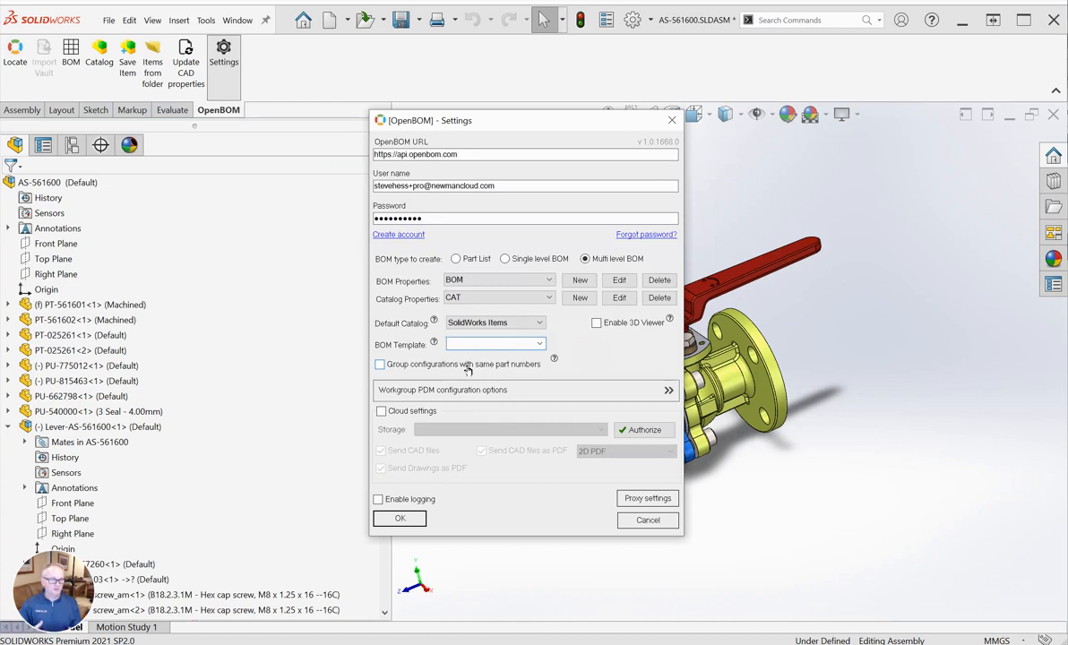
click(494, 344)
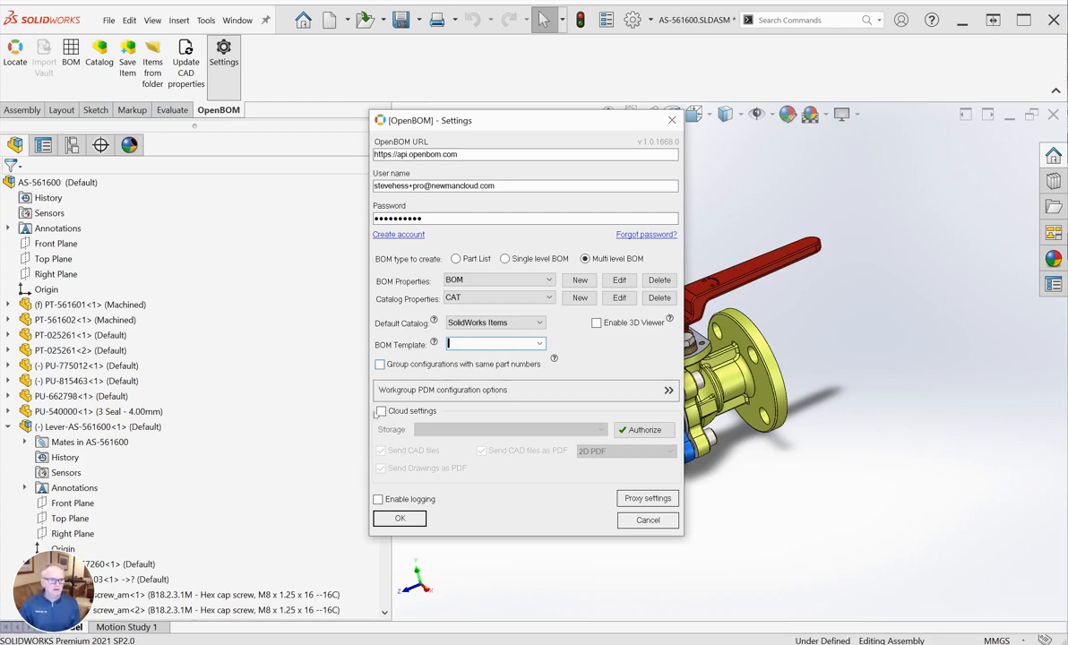
Enable cloud settings with Google Drive storage and authorize access to it
click(380, 410)
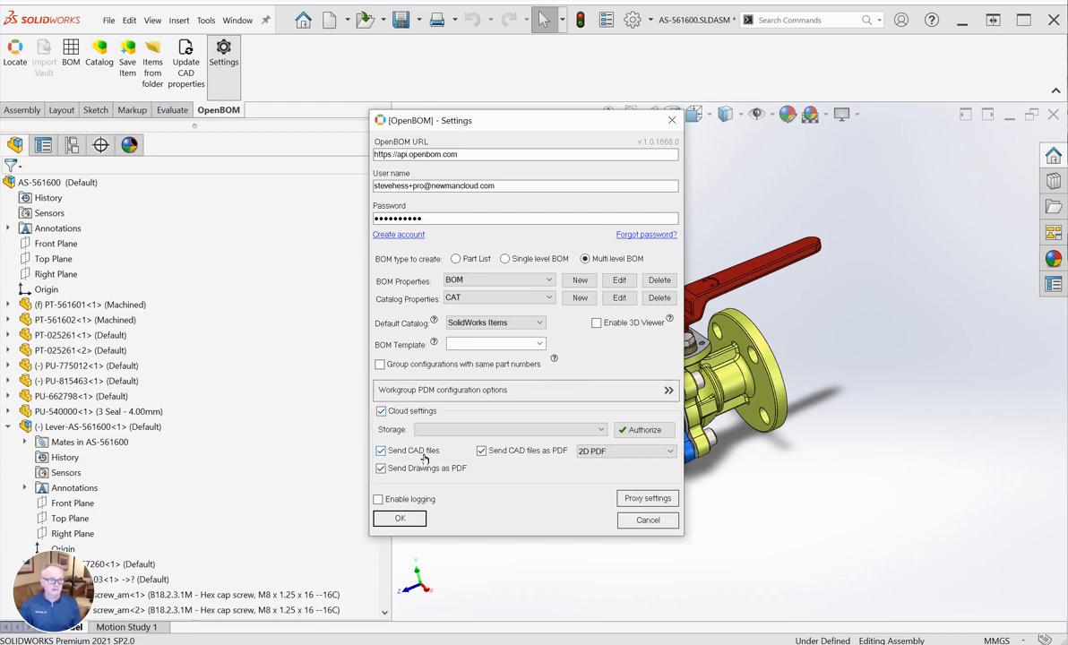
mouse_move(511, 430)
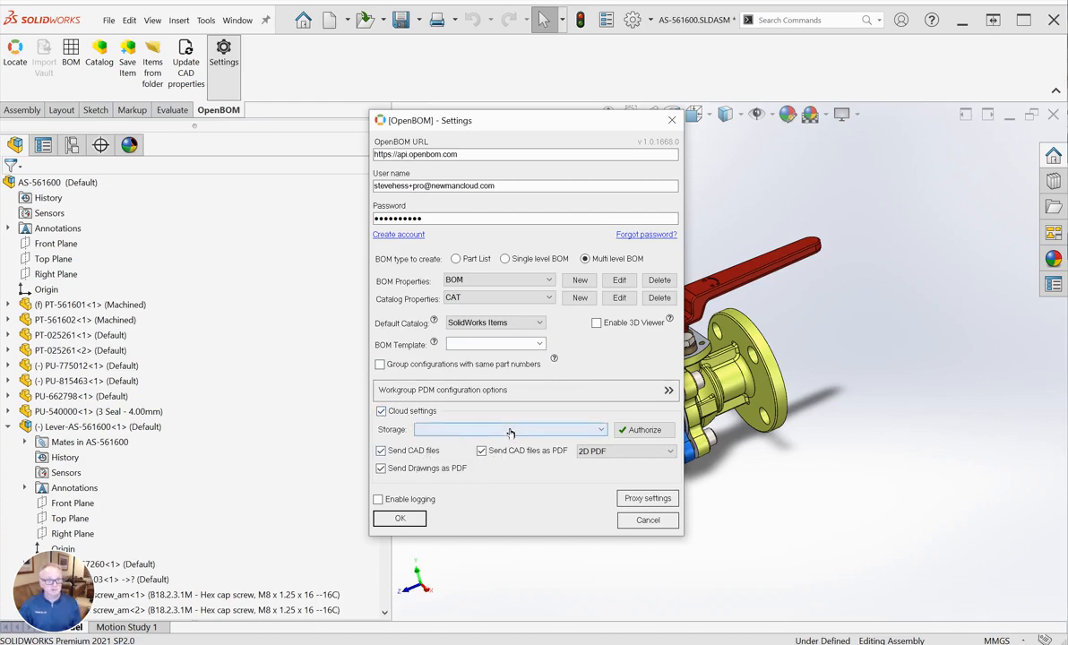
click(508, 430)
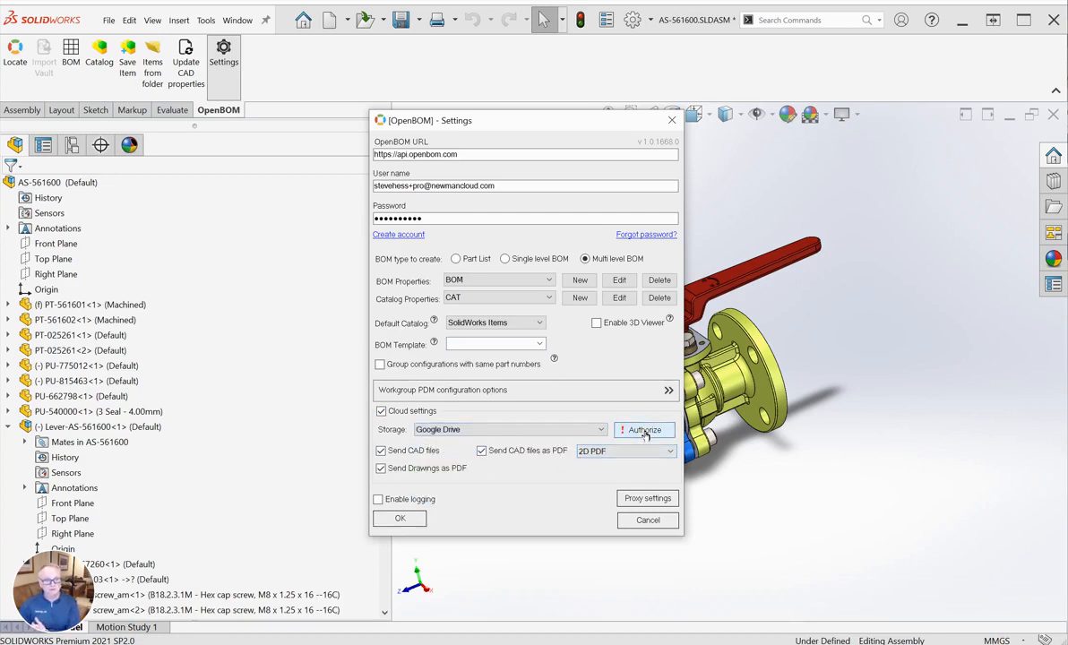
click(644, 430)
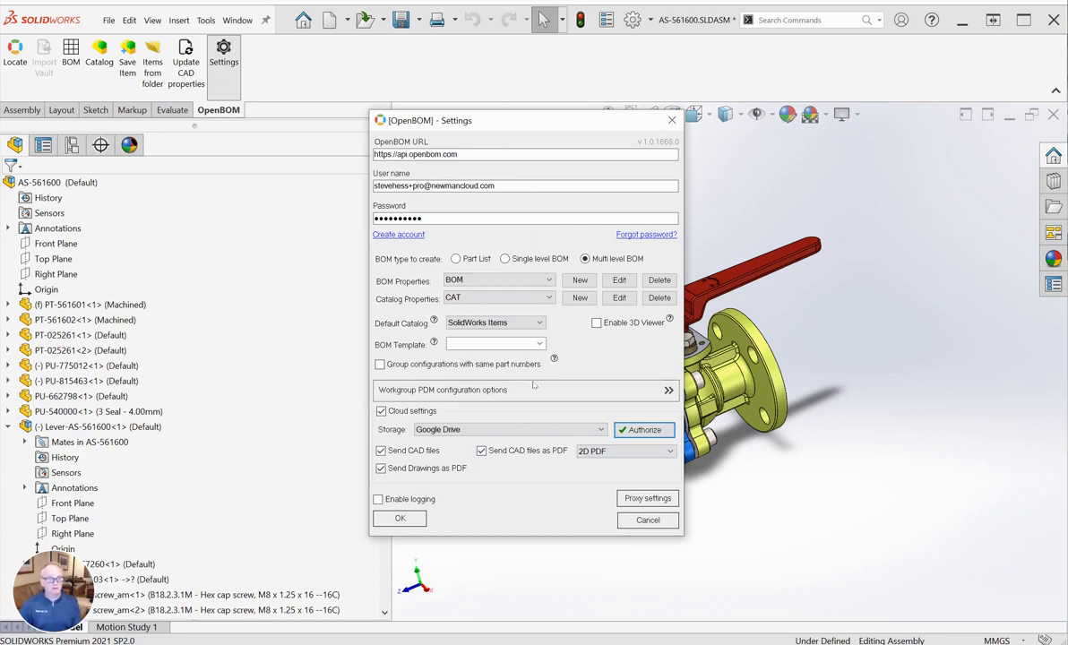
mouse_move(445, 509)
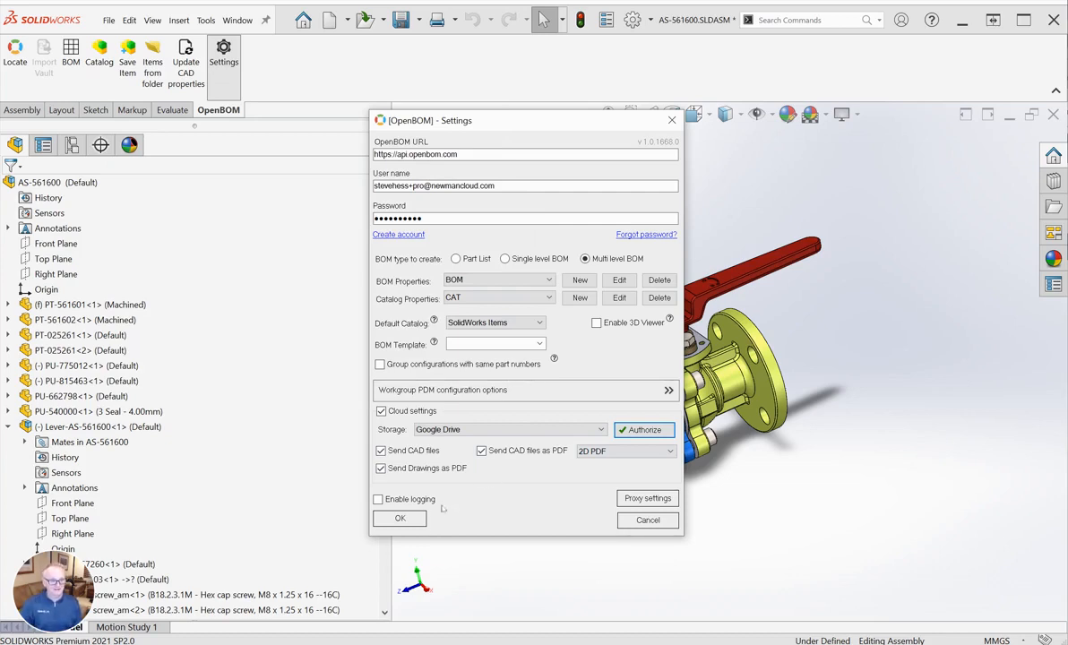